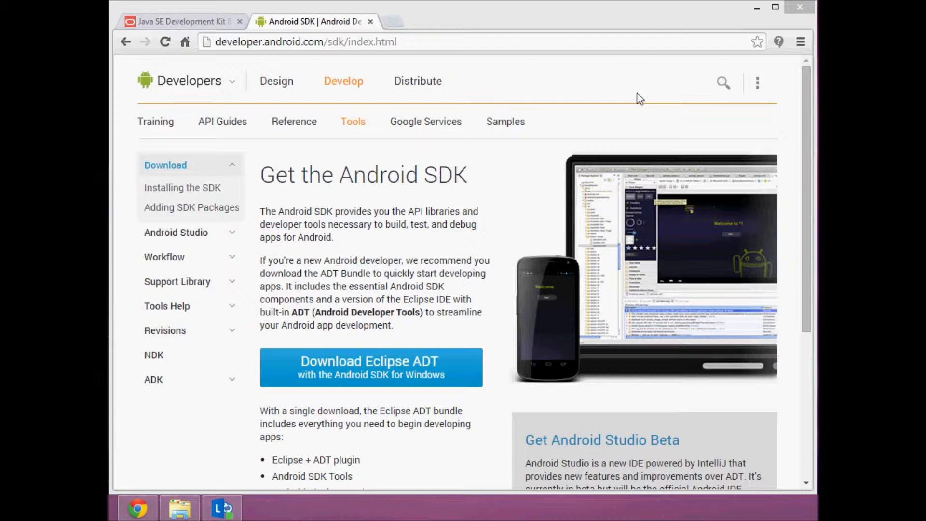
mouse_move(514, 64)
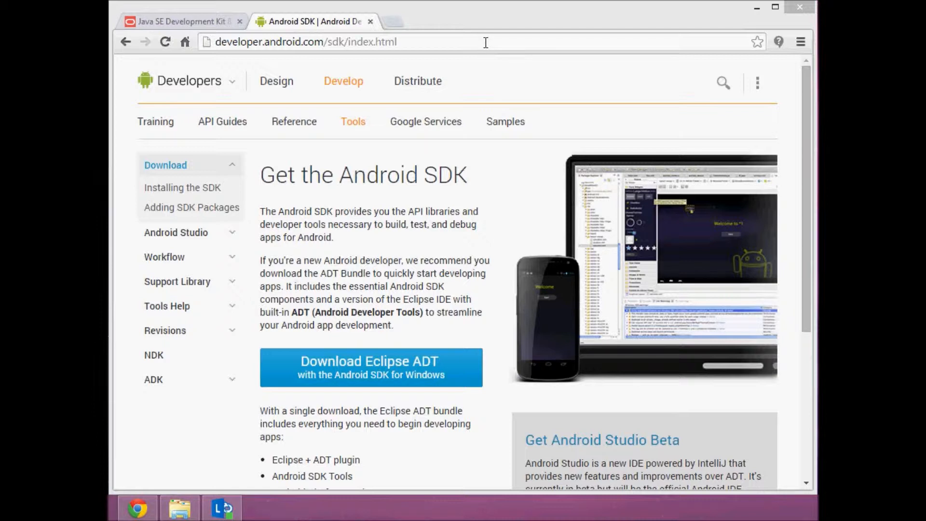
Flip between the Get the Android SDK page and the Java SE Development Kit 8 Downloads page in the browser
click(301, 42)
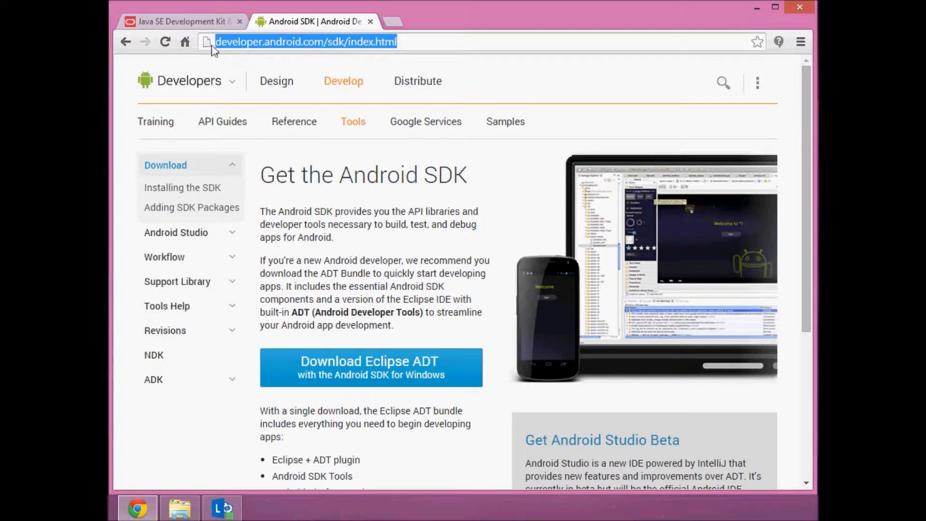
mouse_move(477, 17)
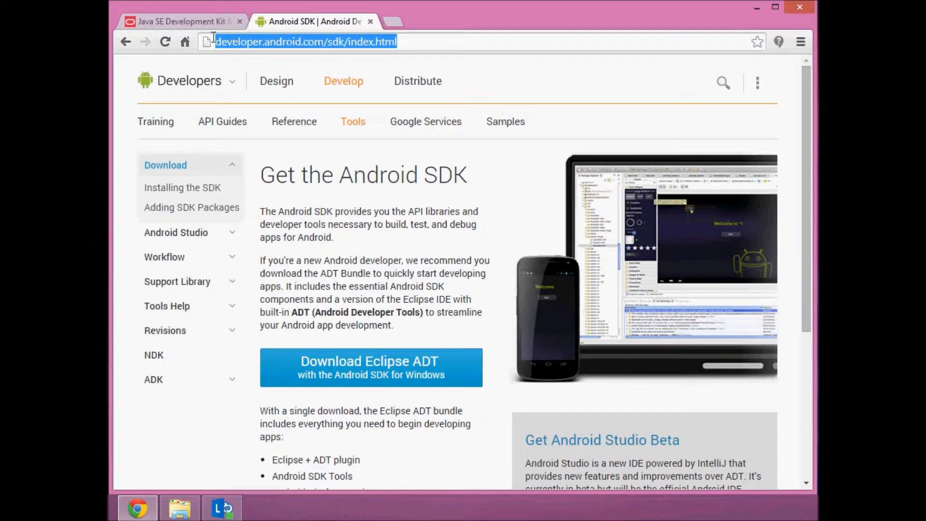
mouse_move(371, 367)
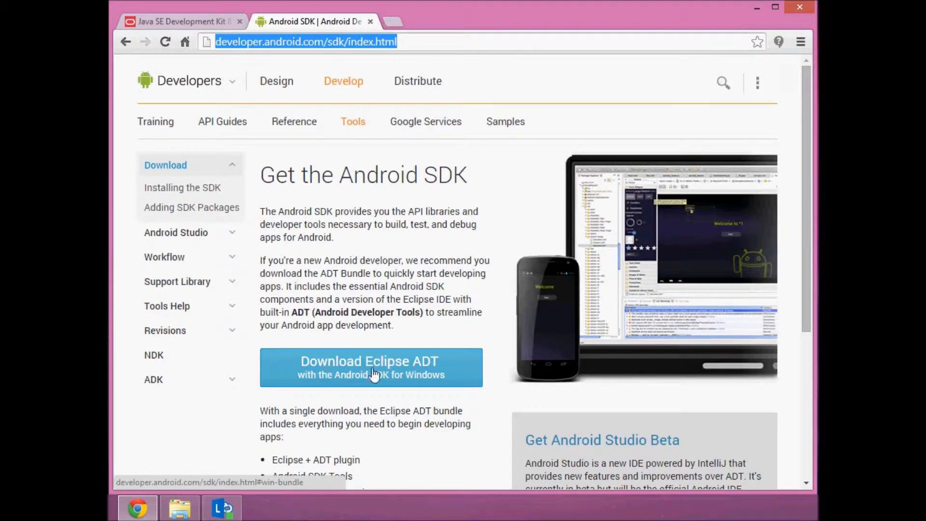
mouse_move(452, 306)
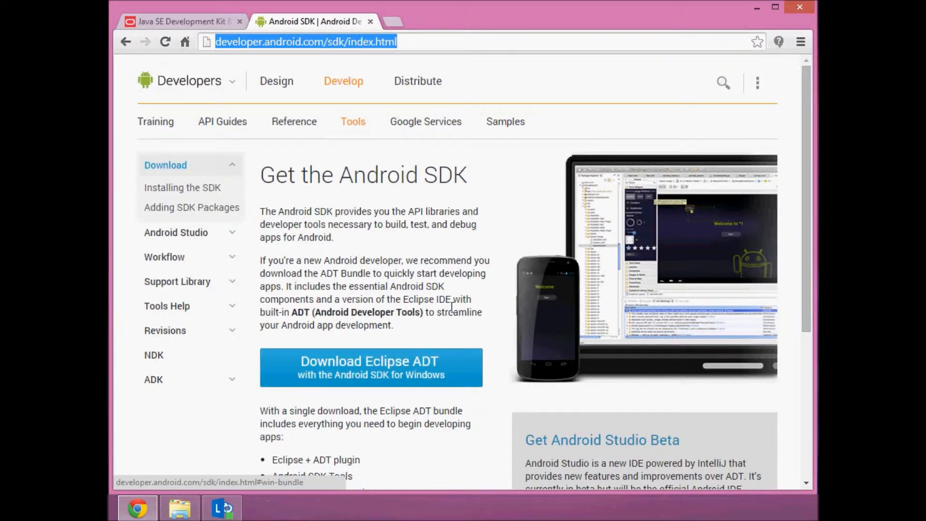
mouse_move(311, 111)
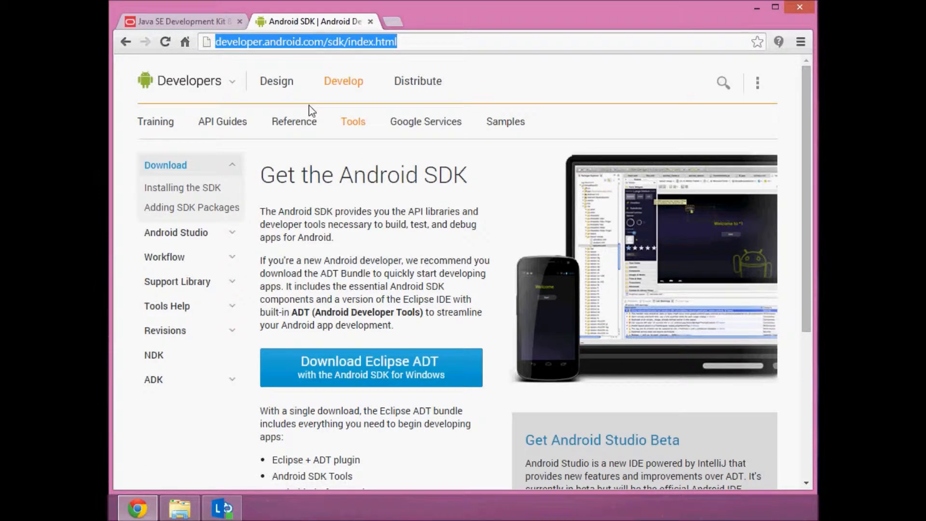
mouse_move(319, 23)
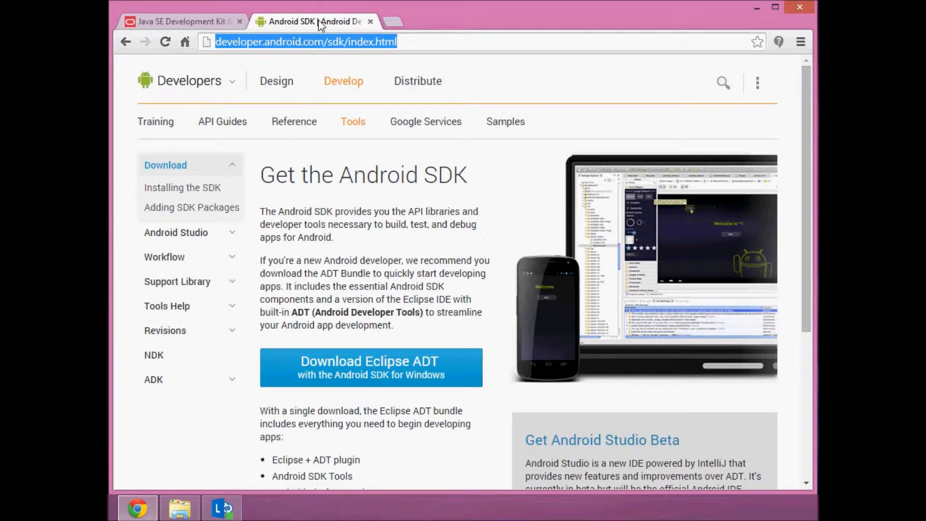
click(180, 21)
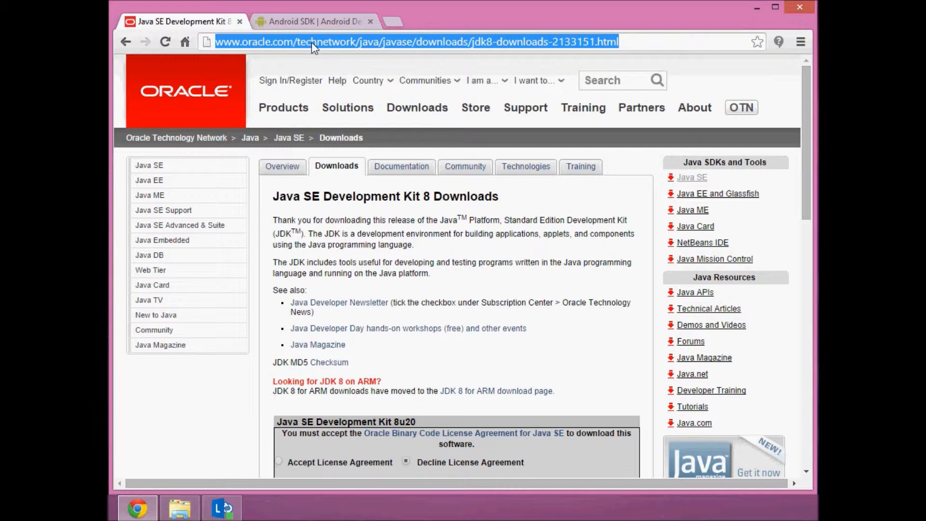
click(307, 21)
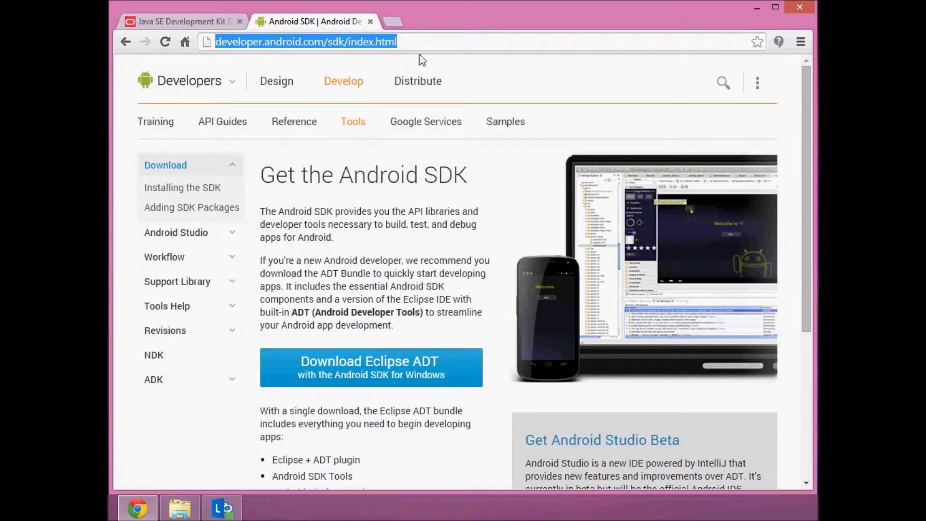
mouse_move(306, 64)
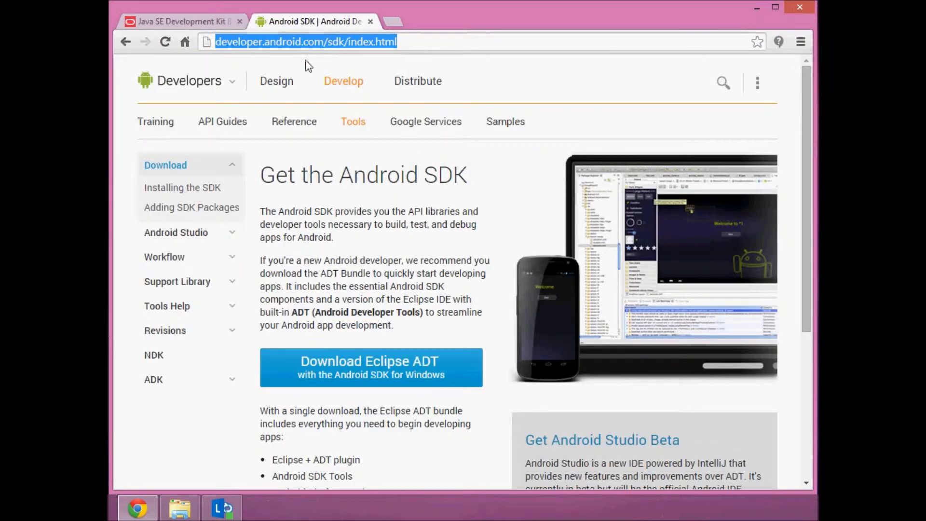
mouse_move(256, 193)
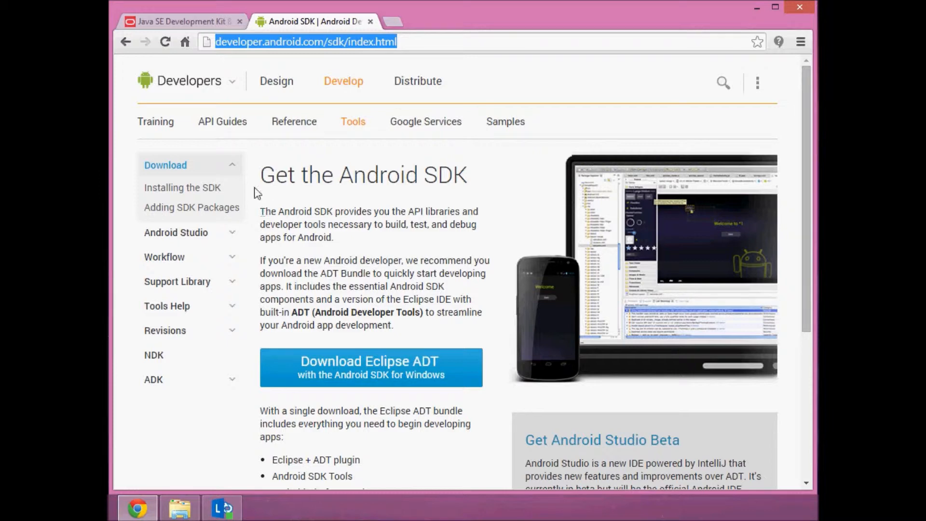
click(180, 21)
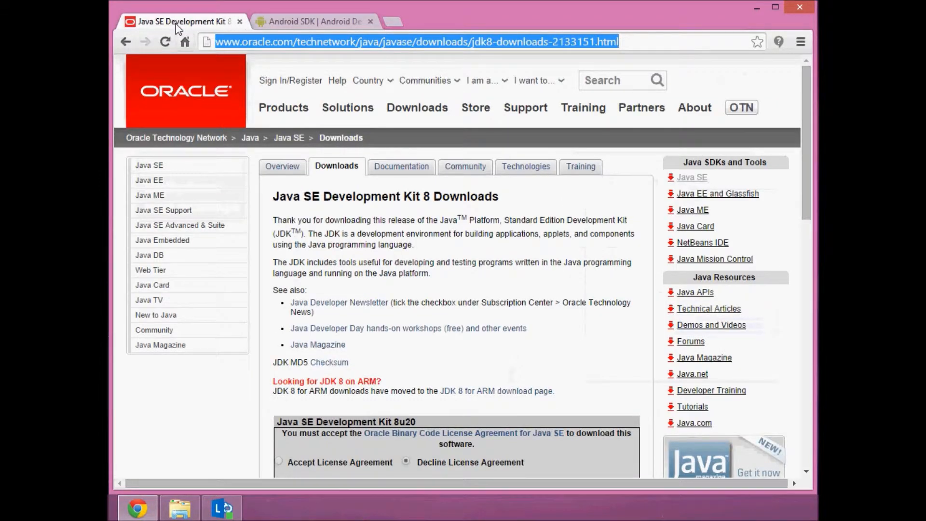
click(314, 22)
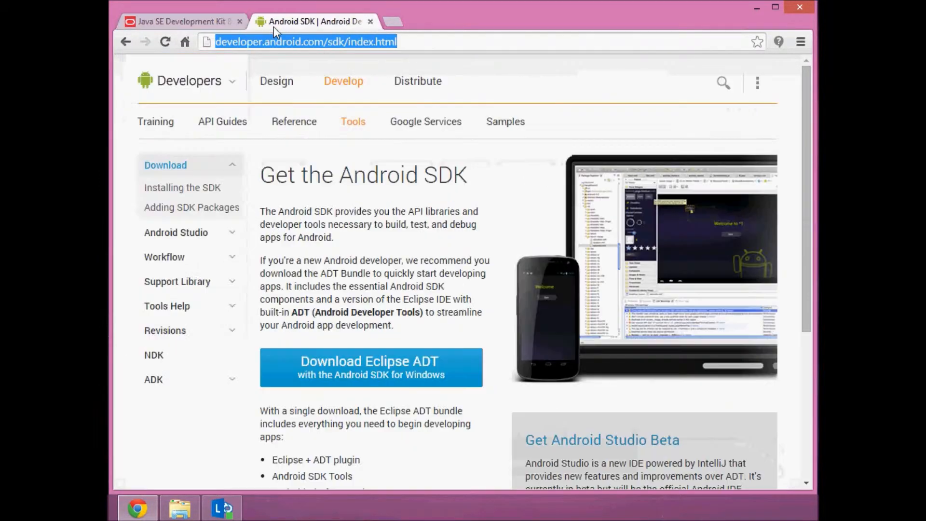
click(181, 21)
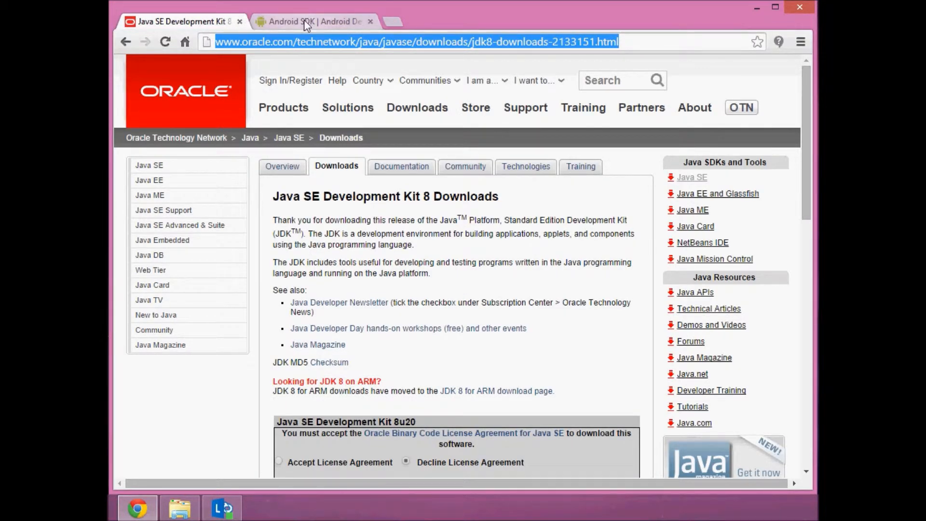
click(312, 21)
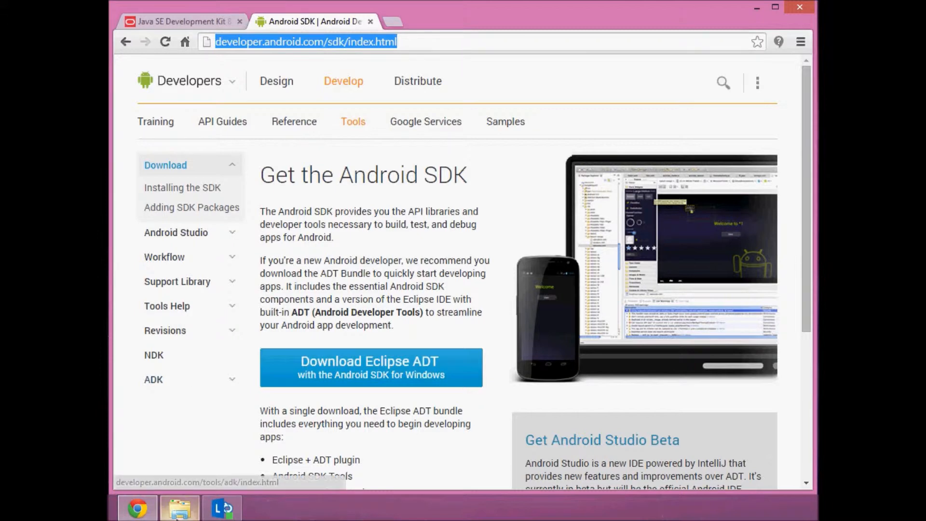
In File Explorer, select the adt-bundle zip, view its Extract options, and select the extracted adt-bundle folder
click(180, 508)
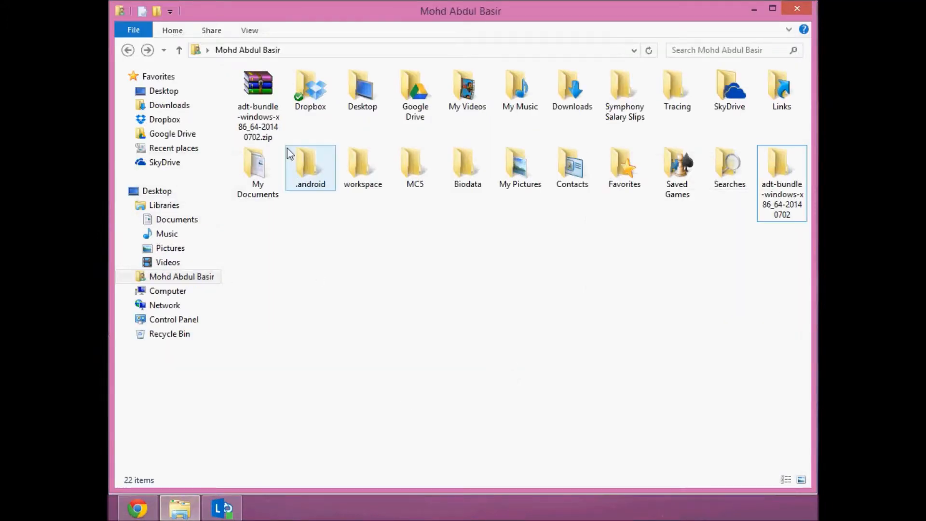
click(258, 92)
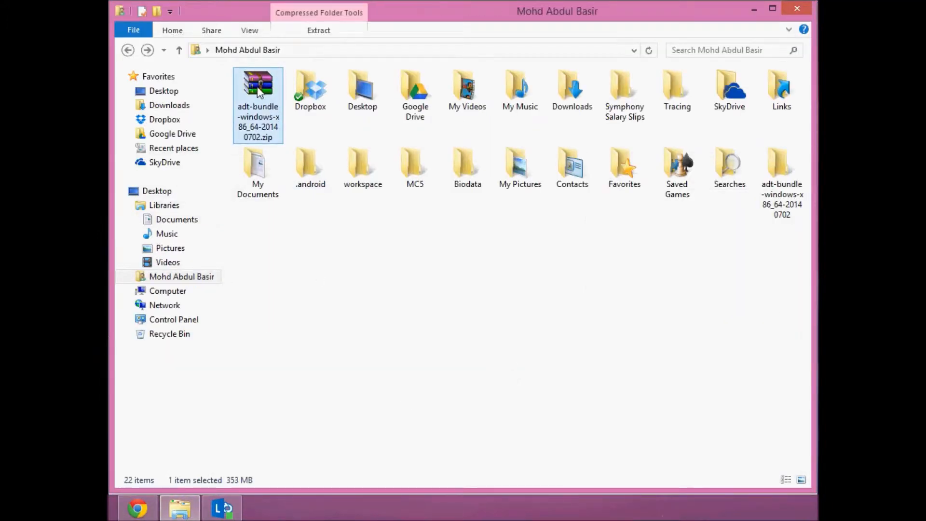
right_click(257, 89)
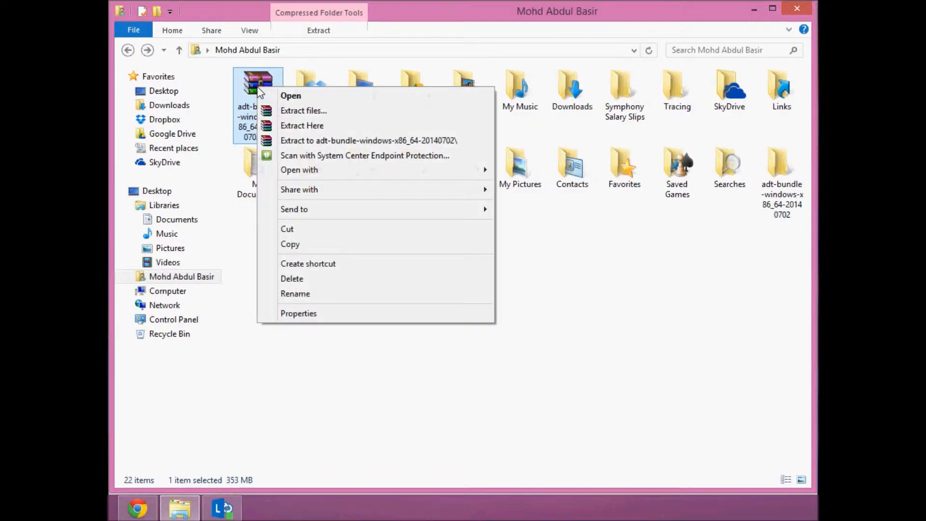
mouse_move(334, 132)
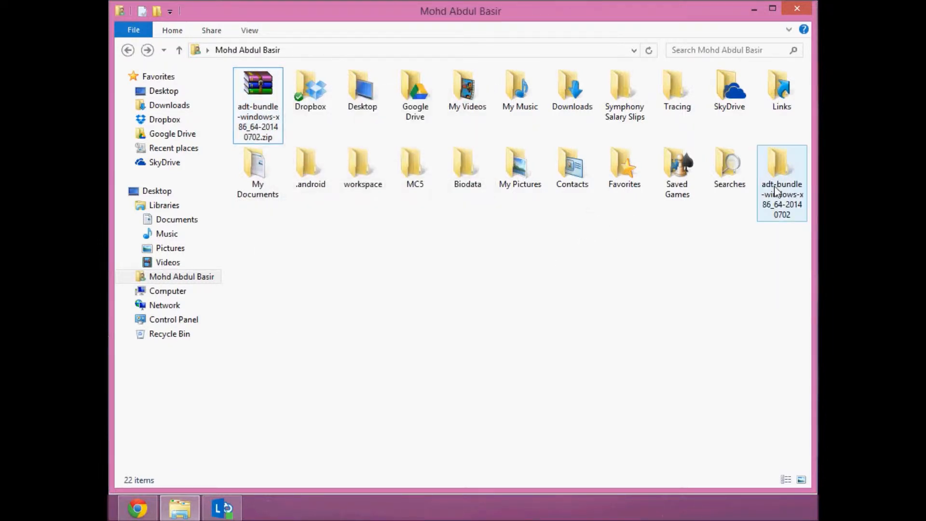
click(782, 183)
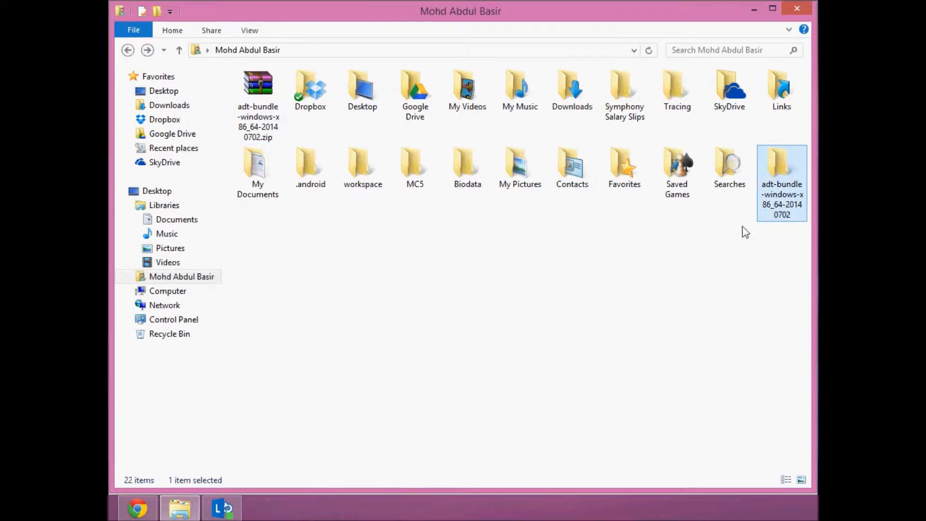
double_click(781, 168)
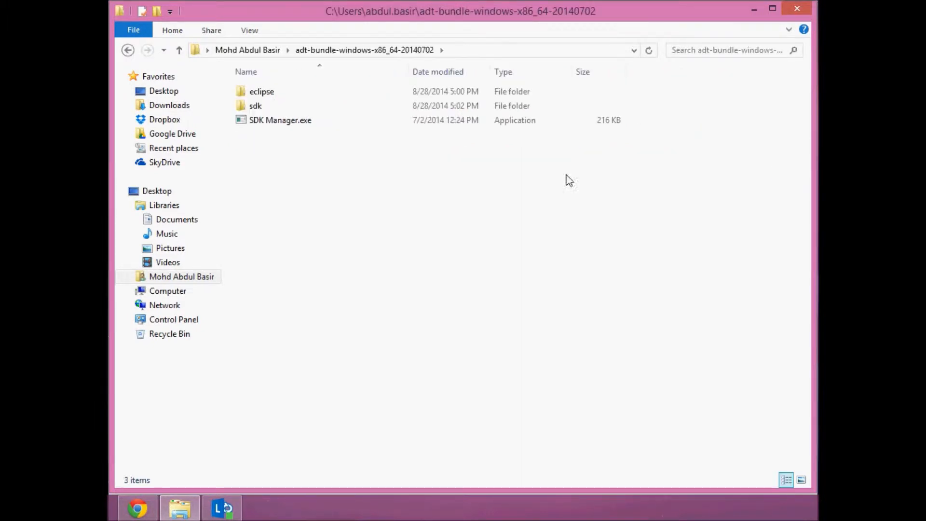
click(255, 105)
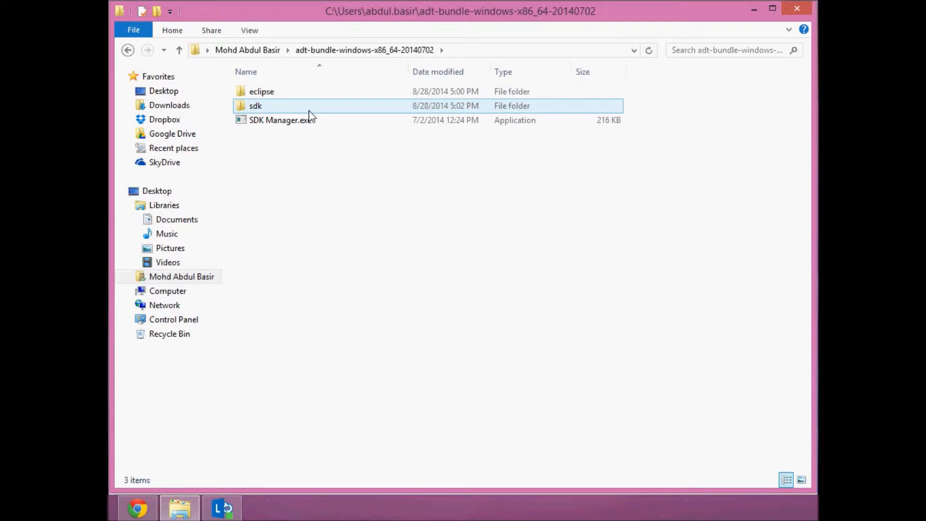
double_click(254, 106)
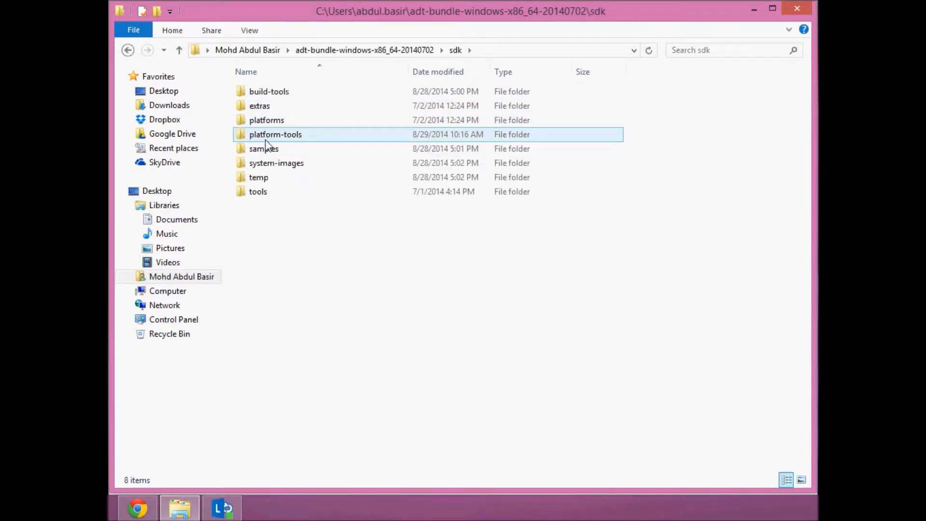
double_click(275, 134)
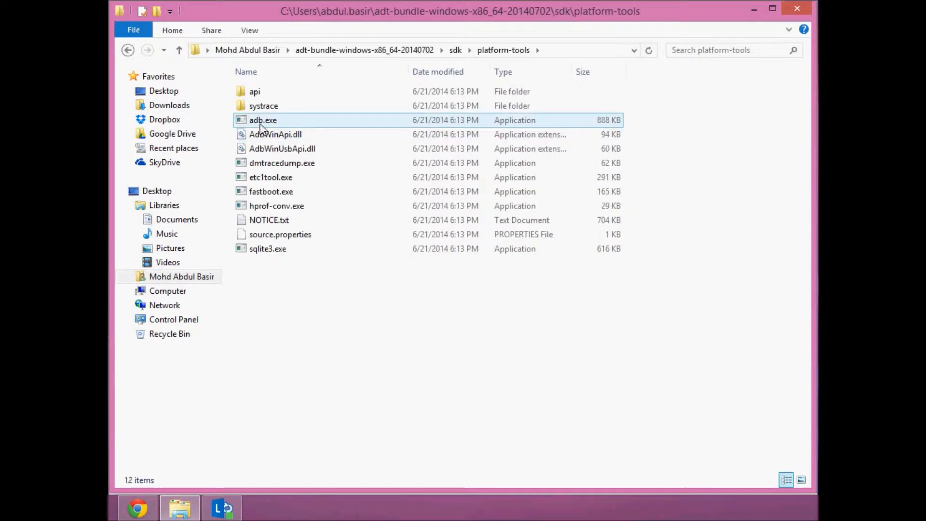
click(263, 120)
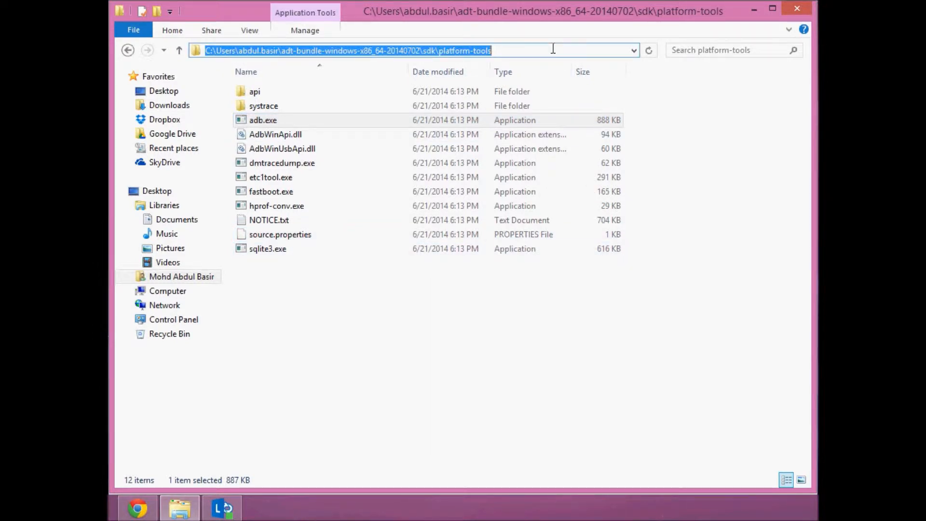
click(275, 134)
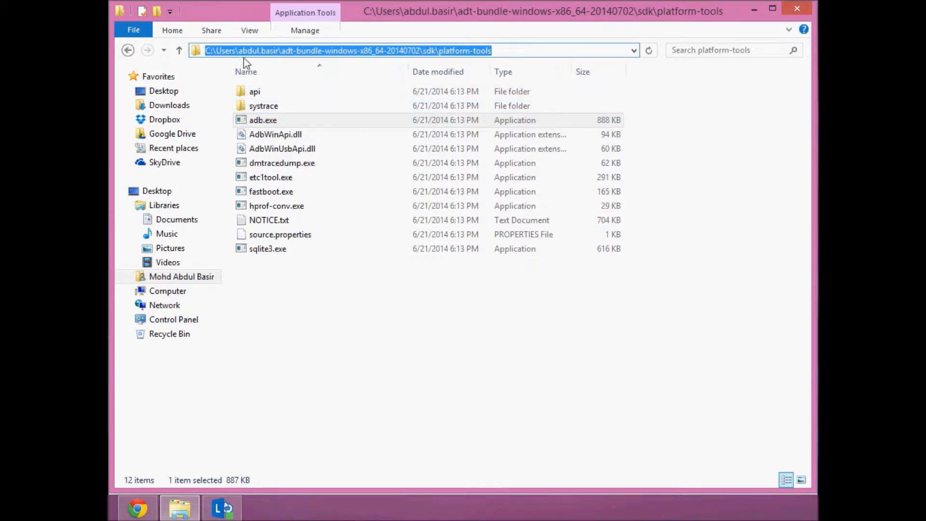
click(378, 312)
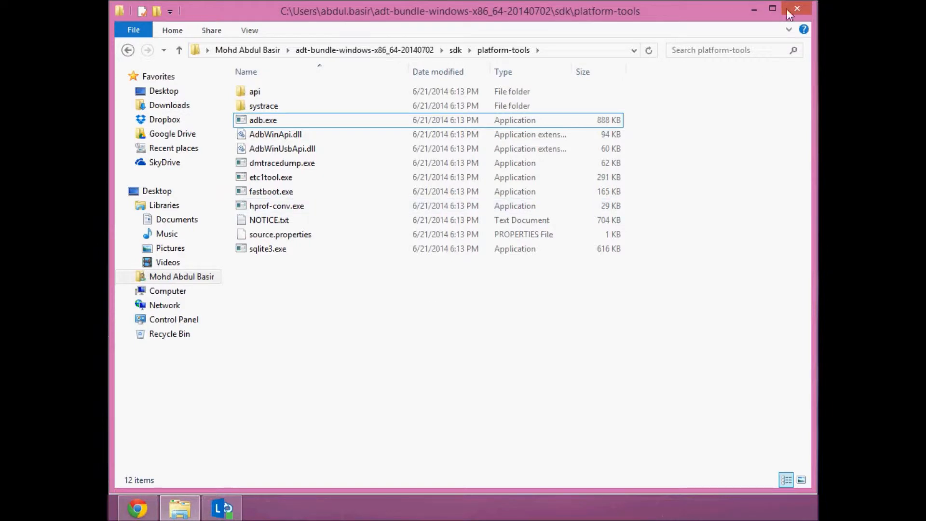
mouse_move(755, 10)
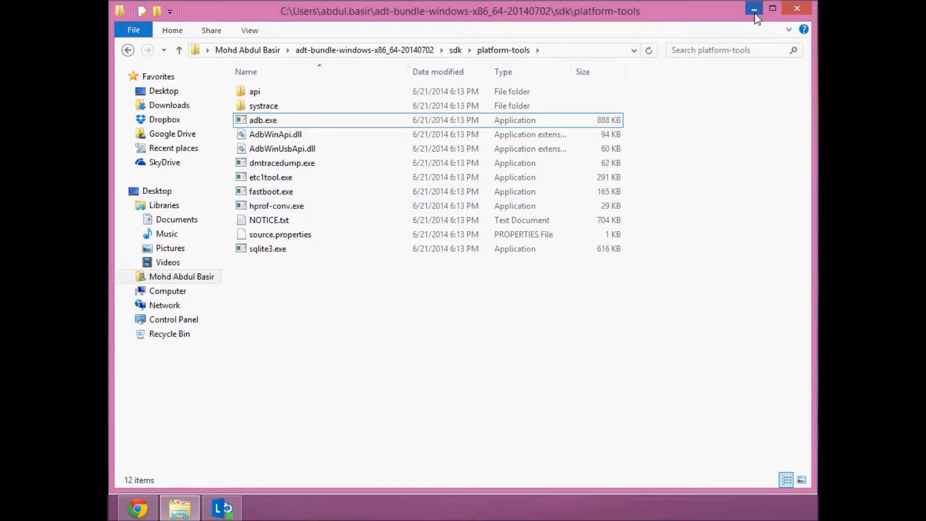
Launch a Command Prompt from the desktop, partly type a cd into the sdk\build-tools path, then abandon it
click(754, 9)
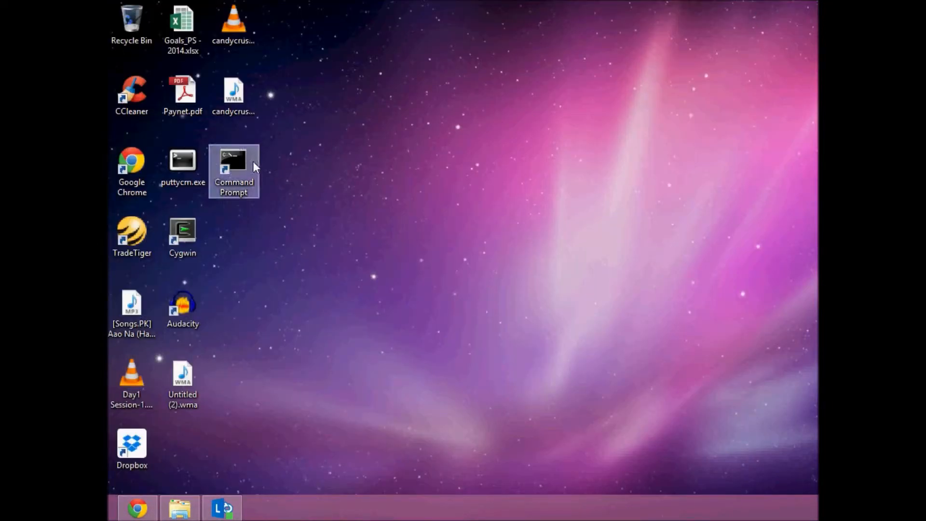
double_click(234, 162)
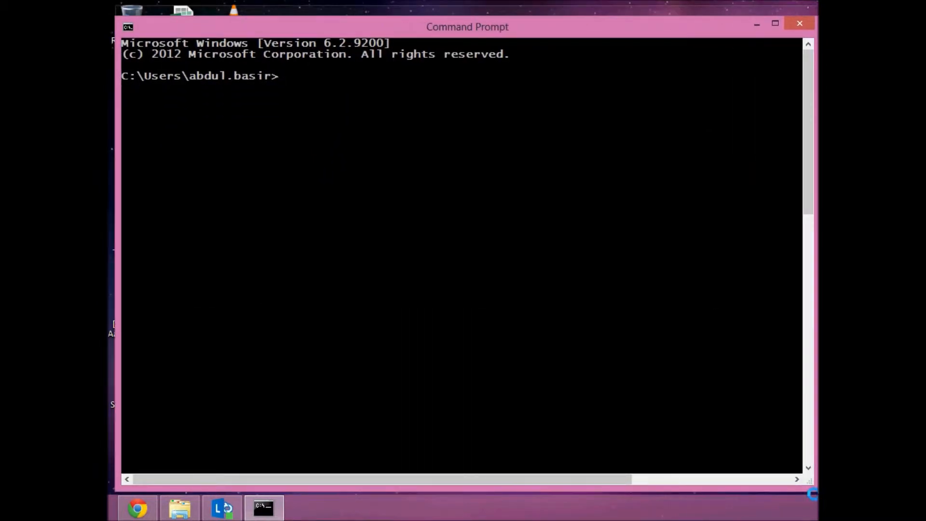
text(c d)
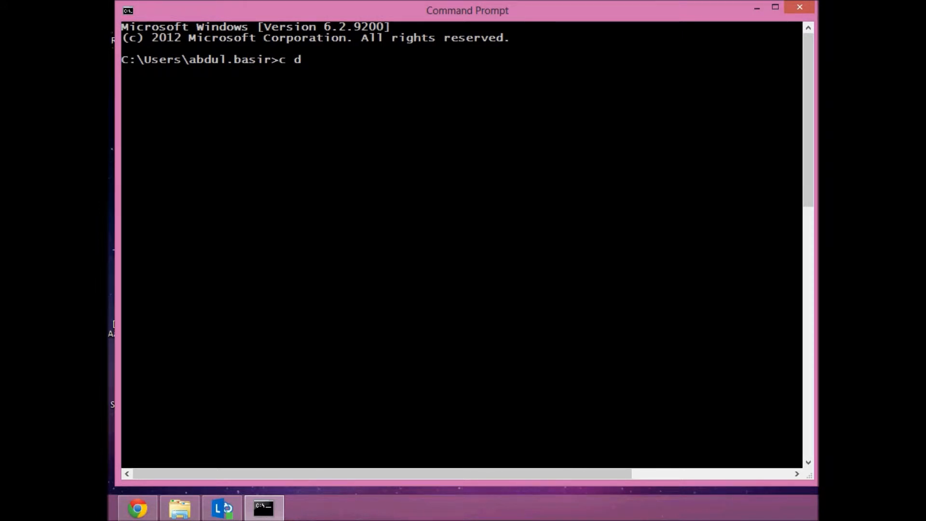
text(d .android)
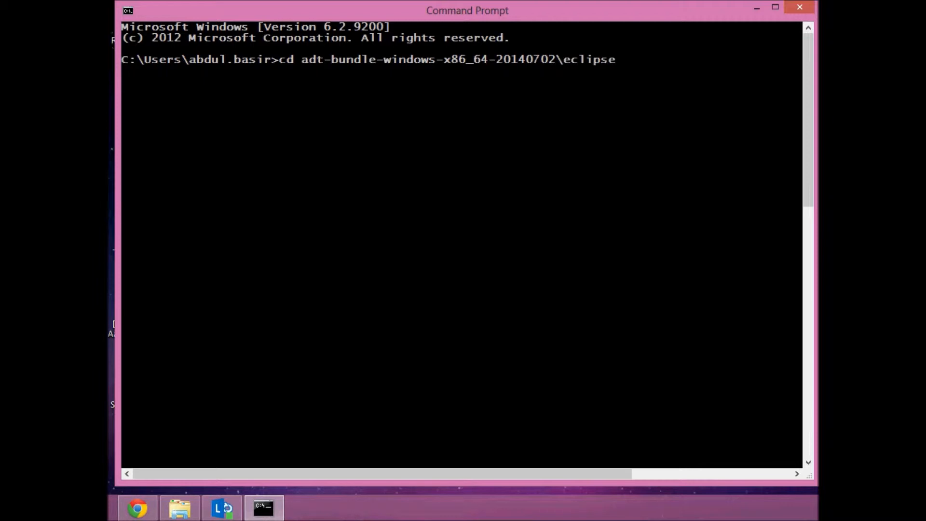
text(sdk)
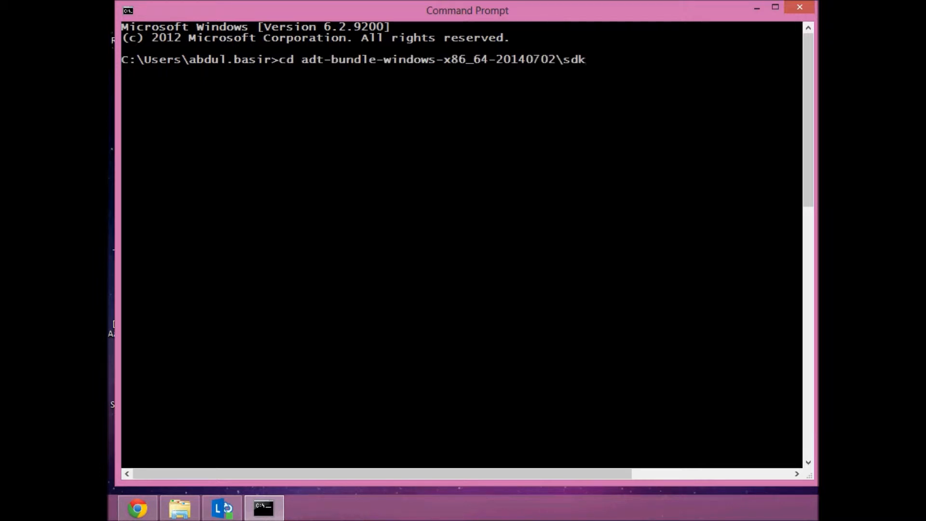
text(\build-too)
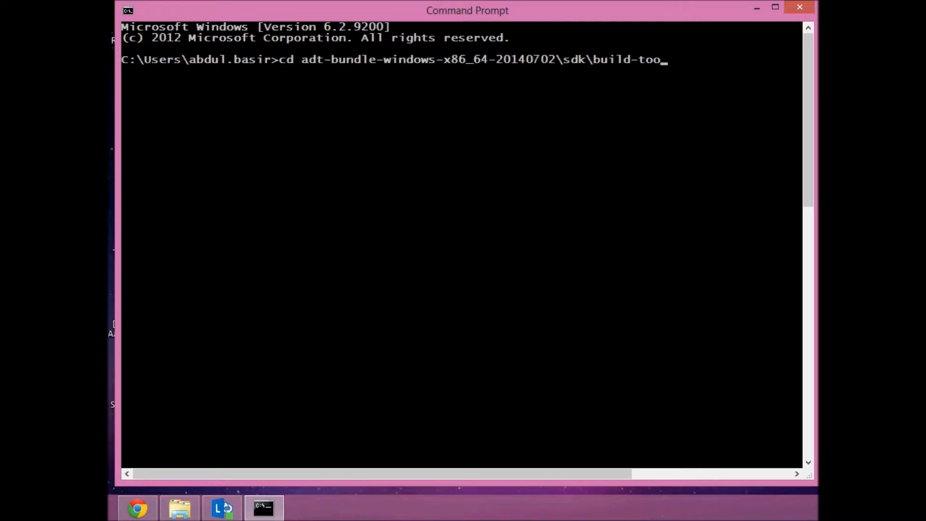
key(Escape)
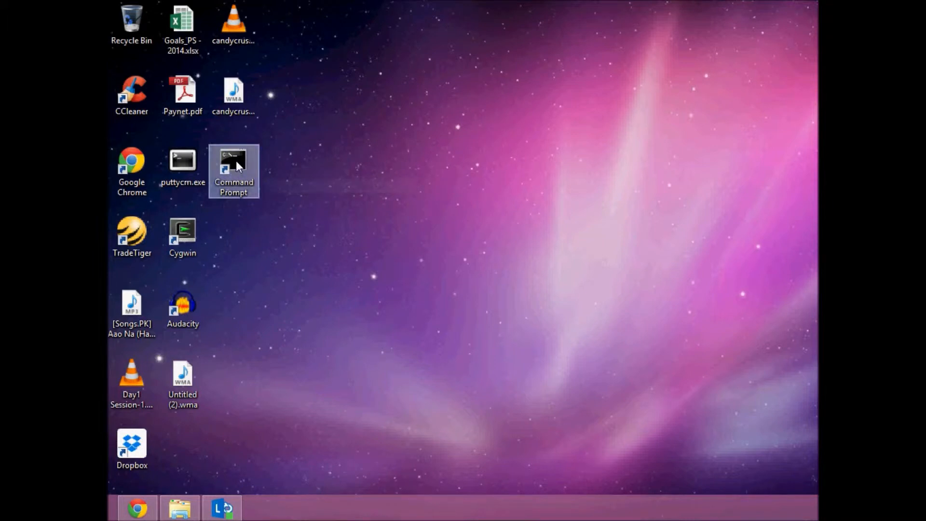
mouse_move(242, 192)
text(ADB Conso)
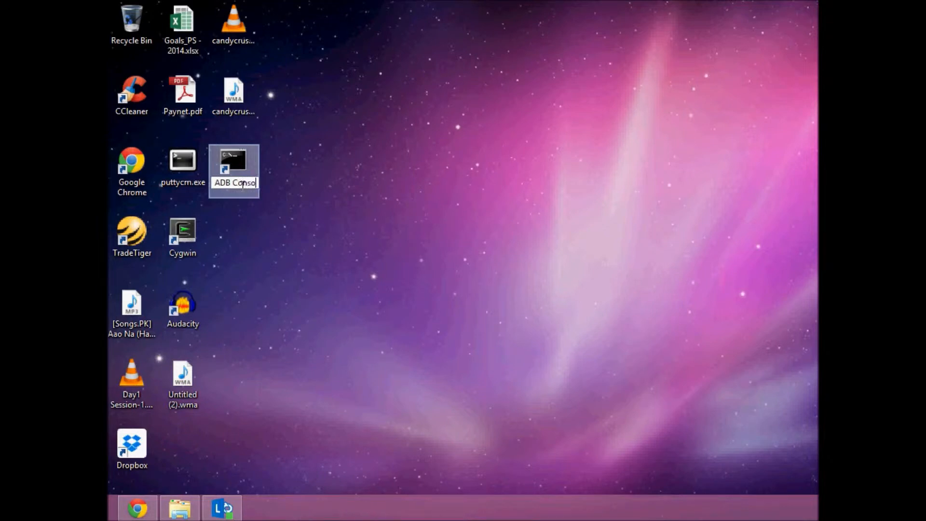
In the shortcut's Properties, set Start in to the ADT bundle platform-tools path and apply it
right_click(233, 162)
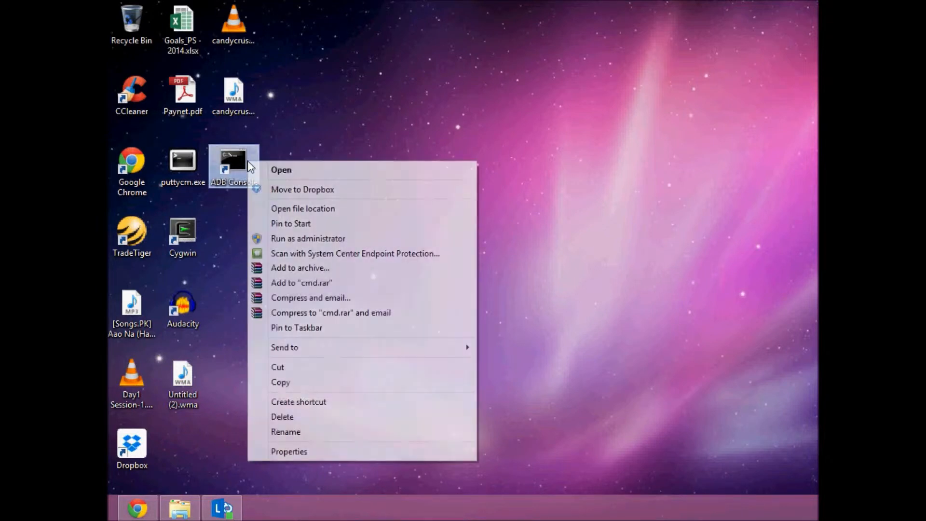
click(289, 452)
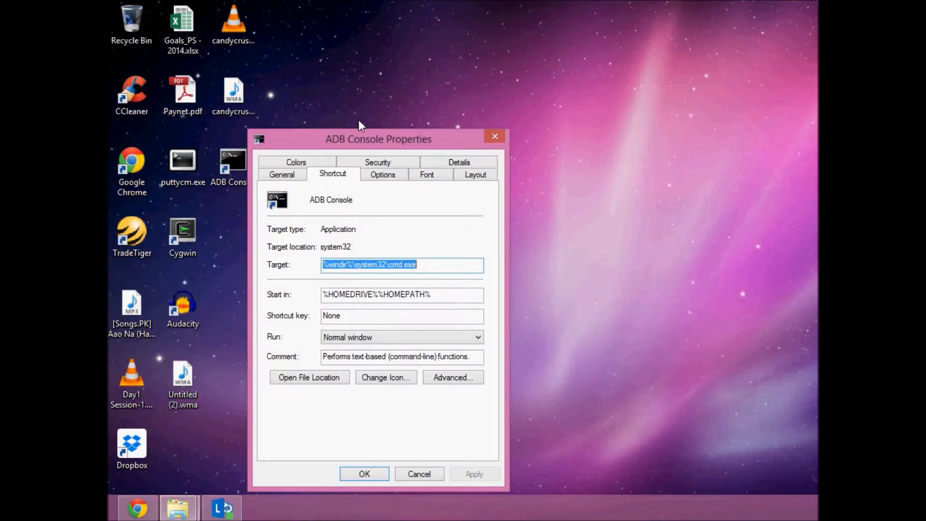
drag(379, 139, 379, 88)
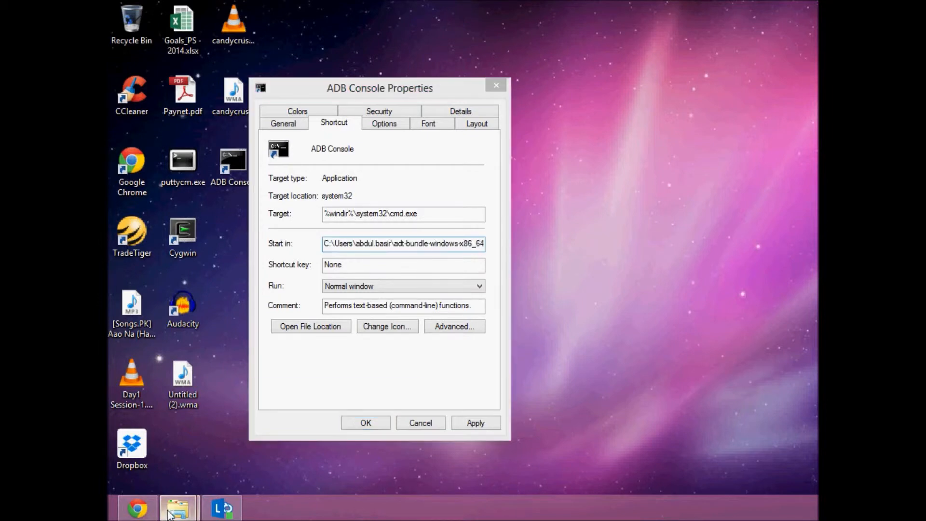
click(310, 326)
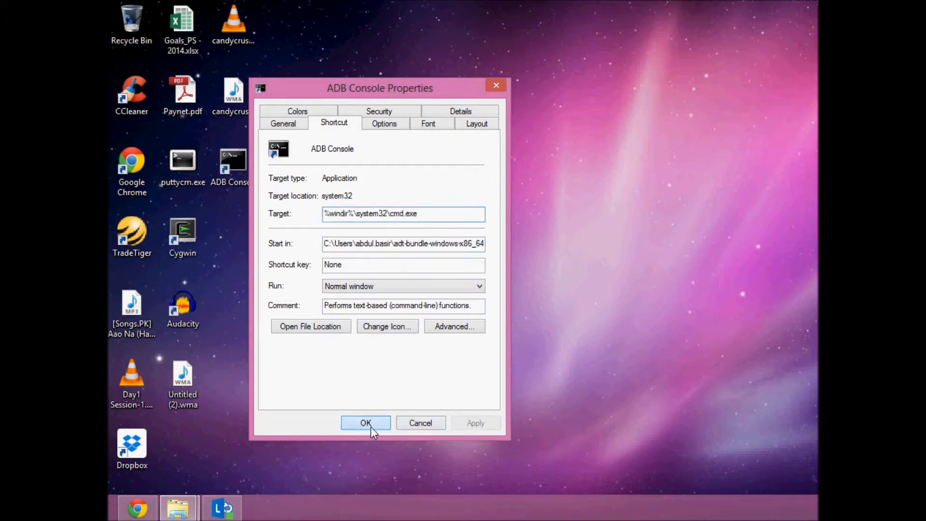
click(365, 423)
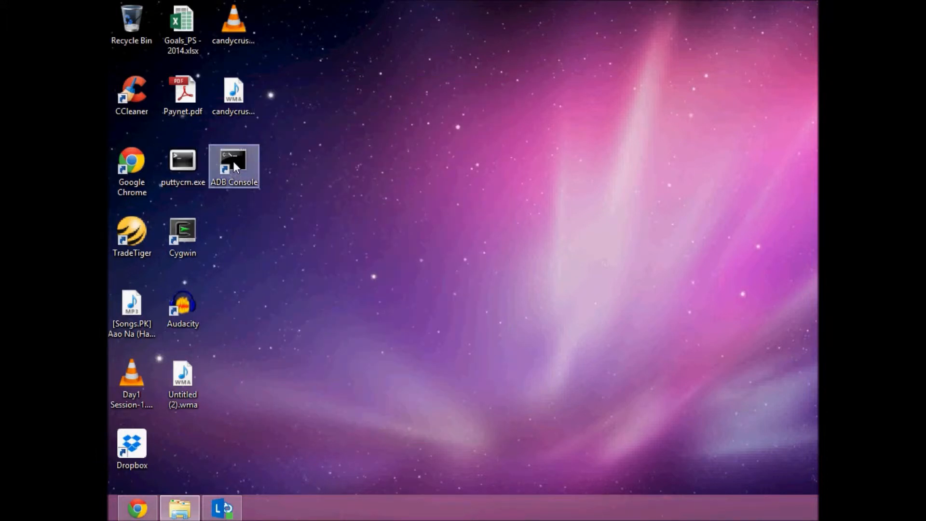
Launch ADB Console and set its font to Lucida Console at size 24 via Properties
double_click(234, 165)
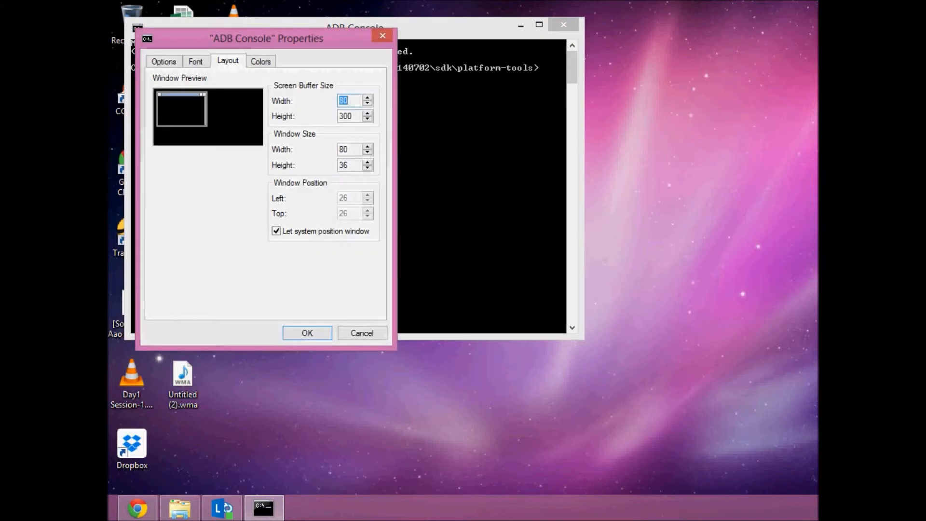
mouse_move(364, 140)
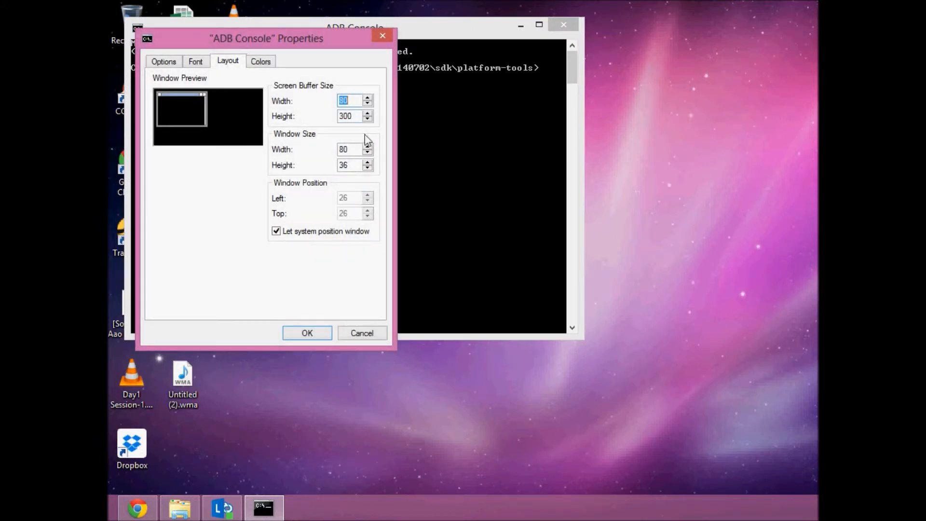
click(194, 61)
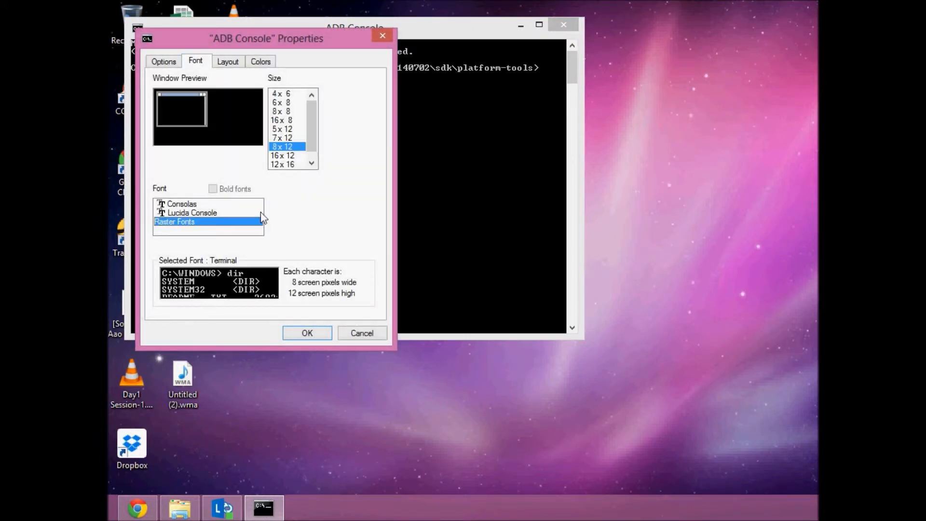
click(192, 212)
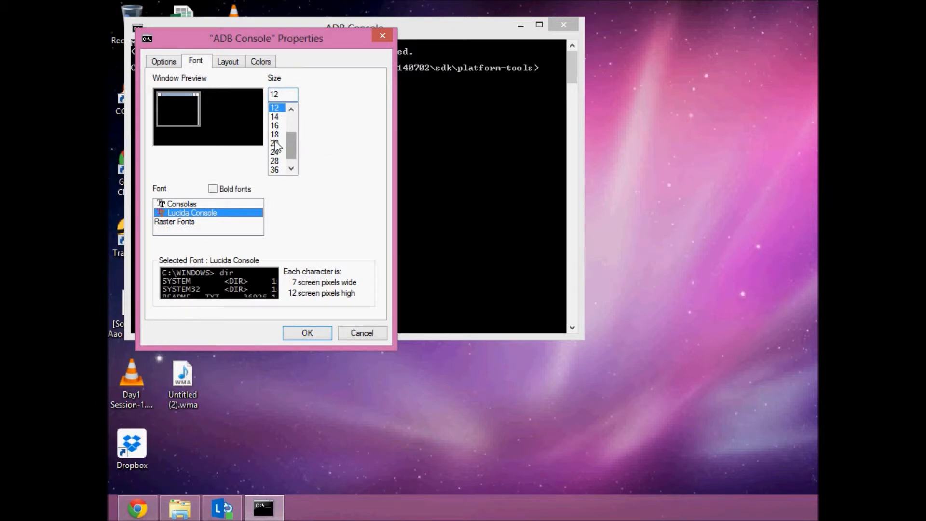
click(275, 152)
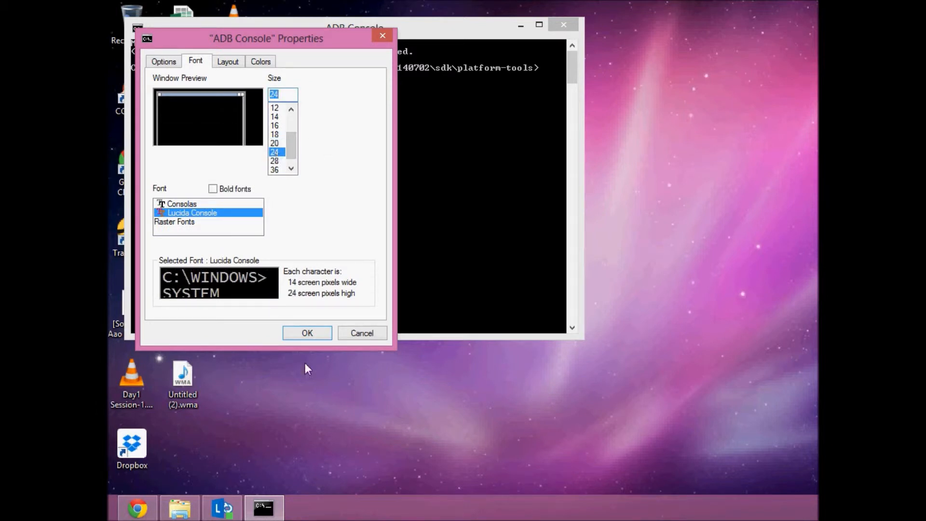
click(307, 333)
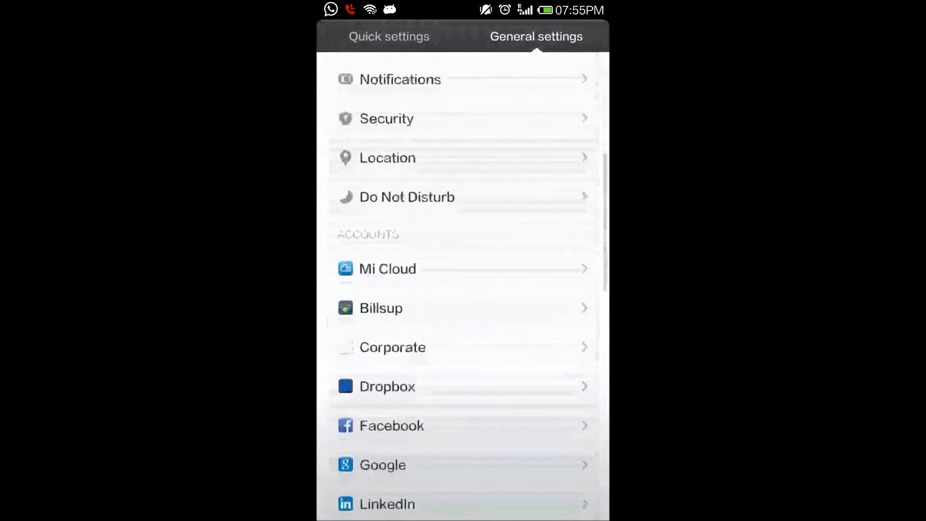
Scroll down through the phone's General settings list
scroll(down, 3)
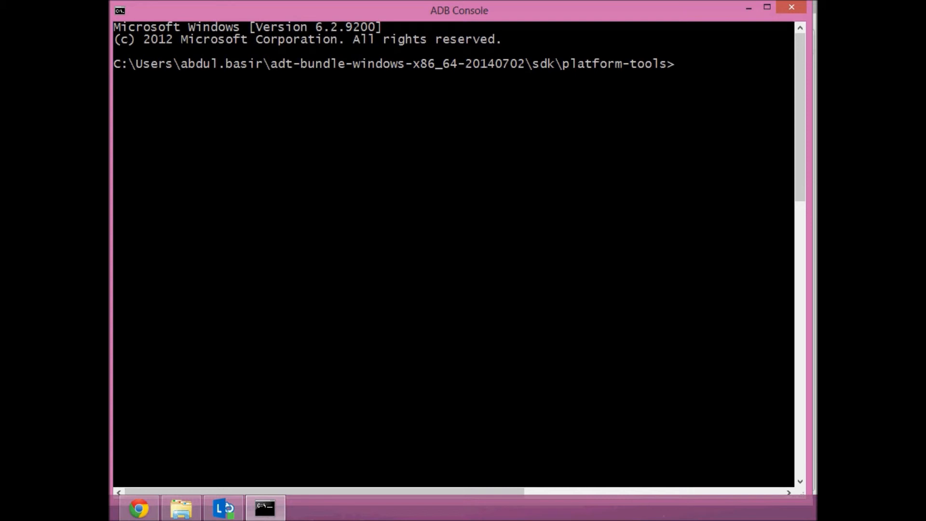
Run adb devices to list the phone, then adb shell and ls to print its root directory
text(ad)
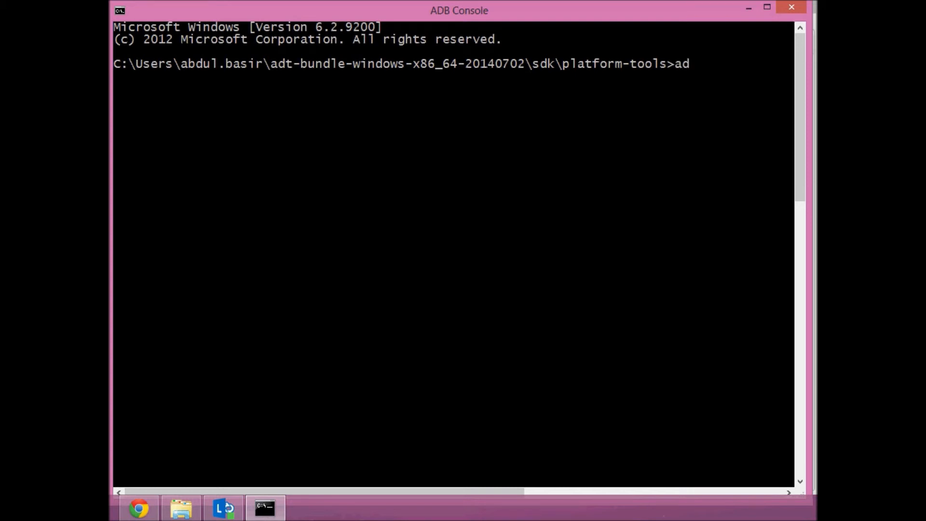
text(b devices)
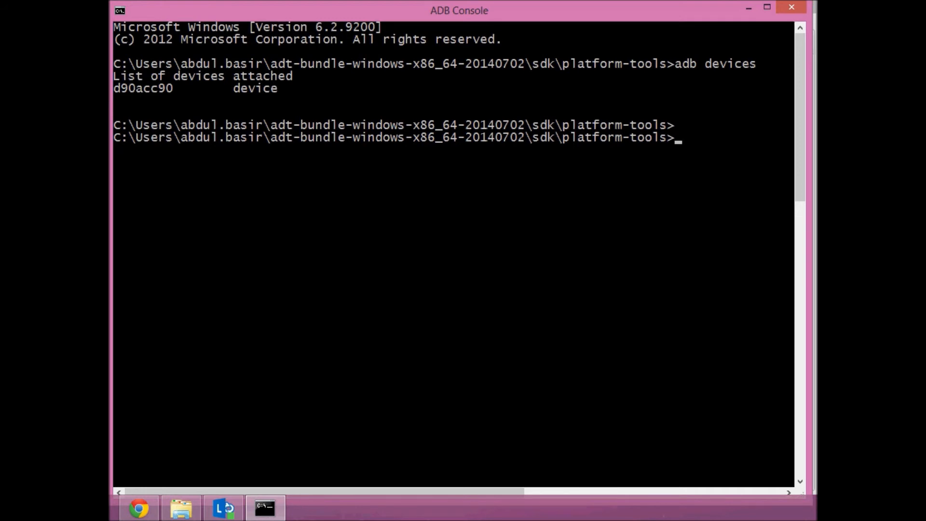
text(adb)
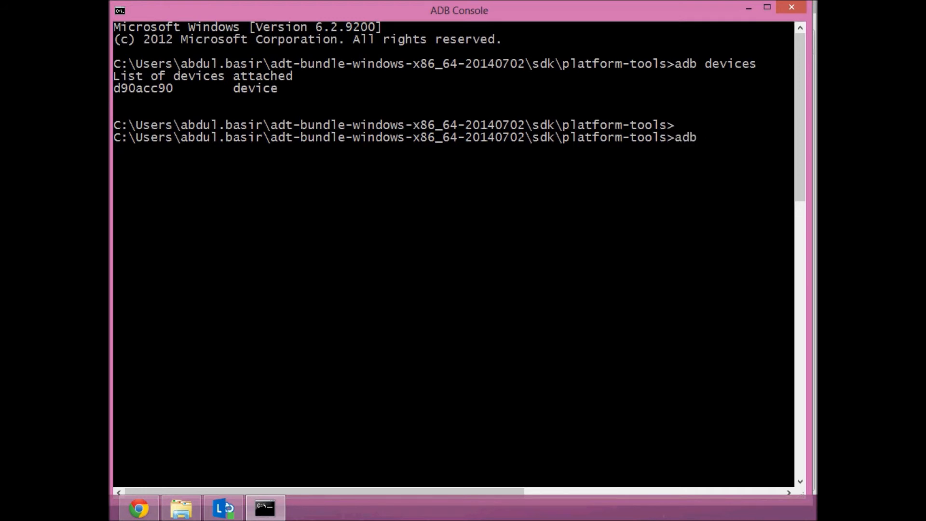
text(shell)
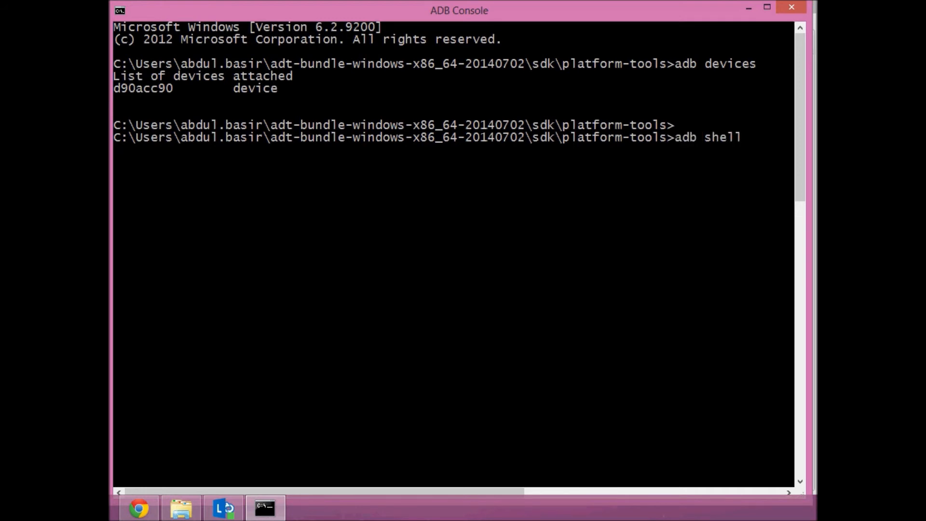
key(Return)
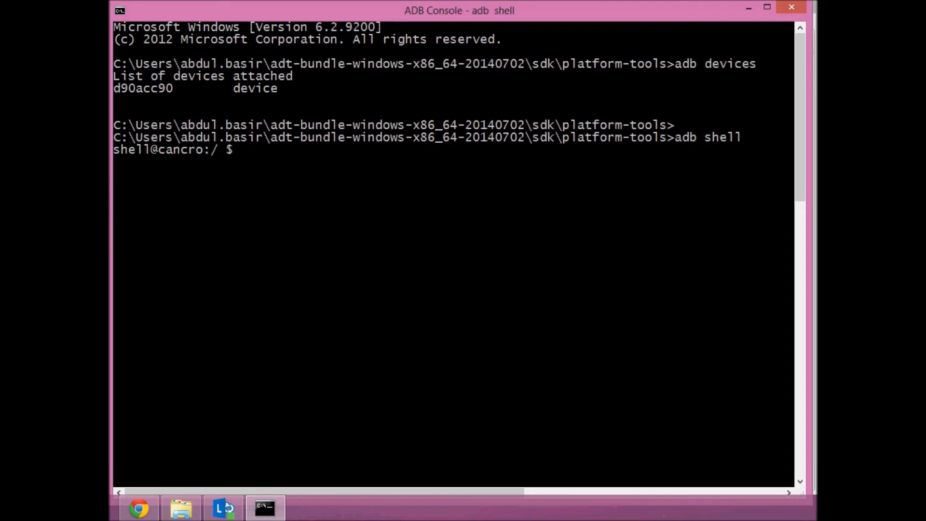
text(ls)
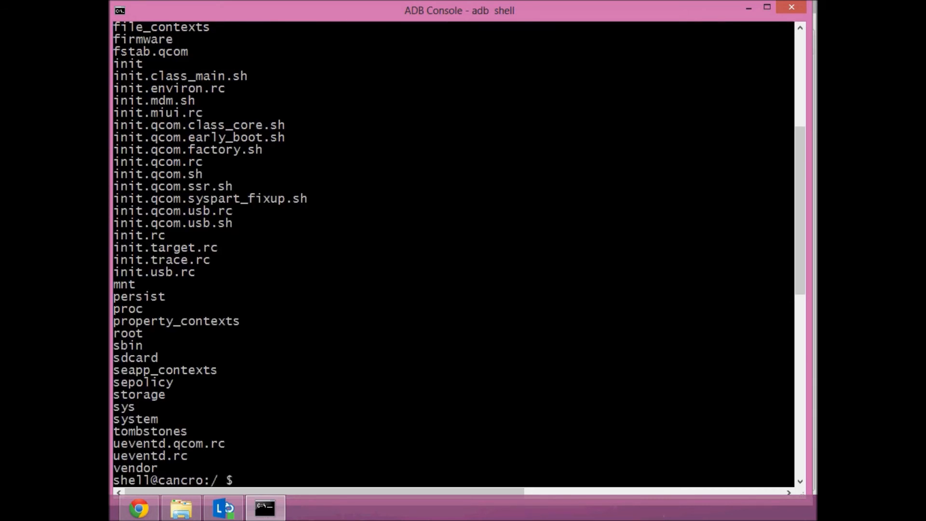